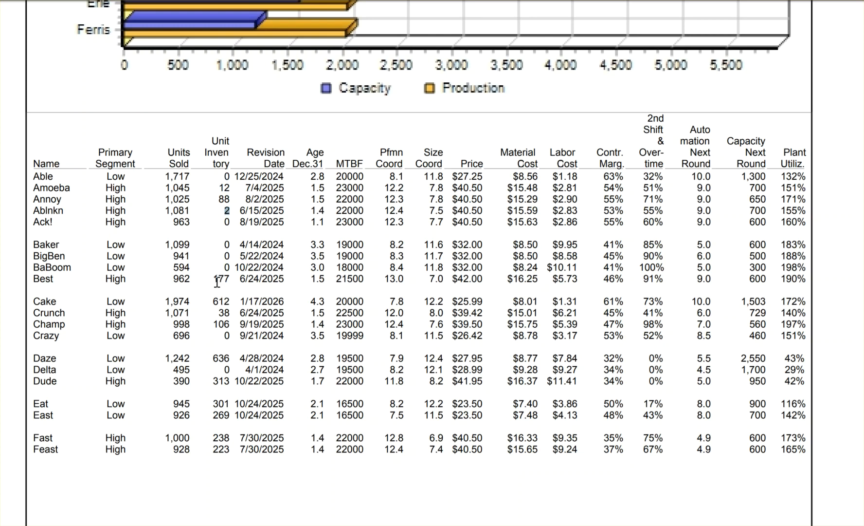
pyautogui.moveTo(221, 415)
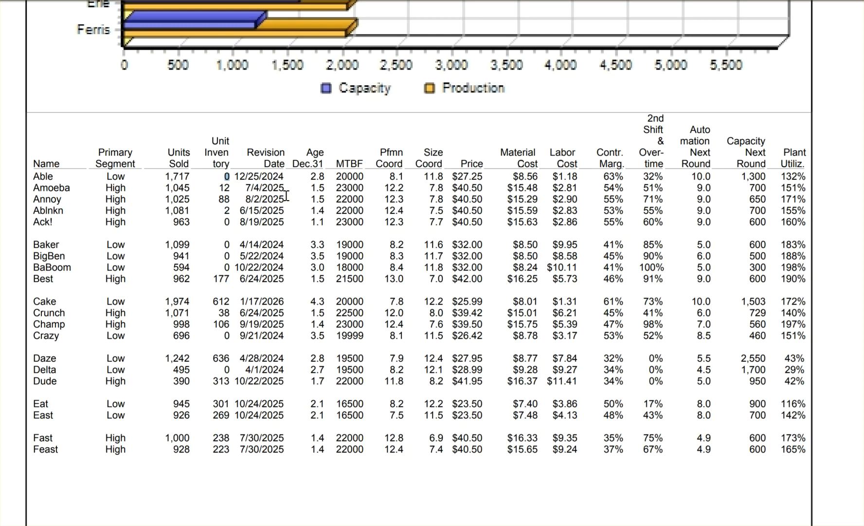
pyautogui.moveTo(319, 175)
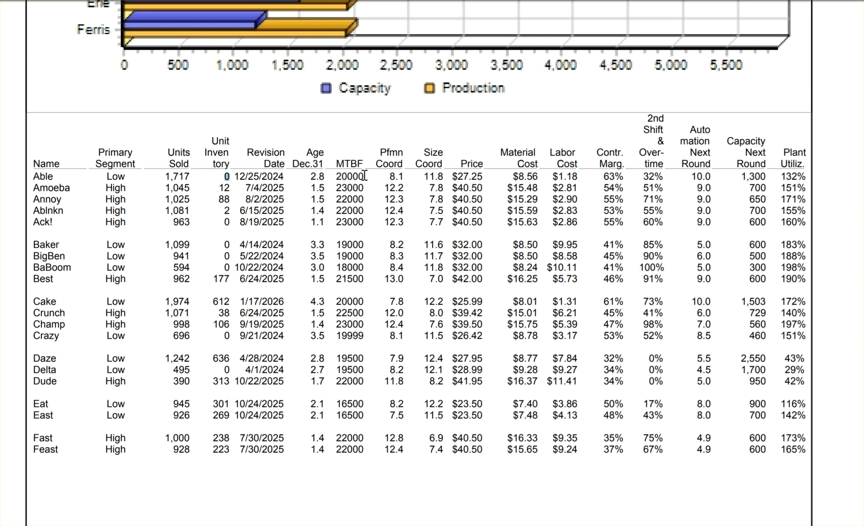
pyautogui.moveTo(471, 179)
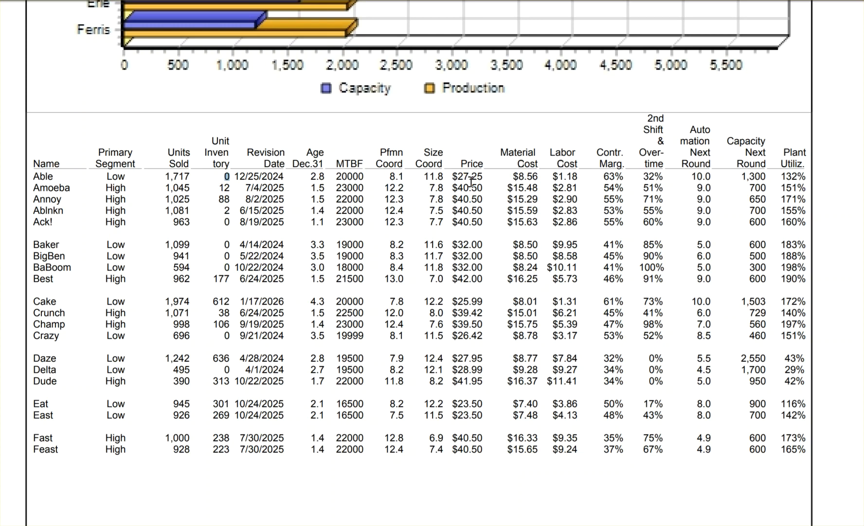
pyautogui.moveTo(462, 209)
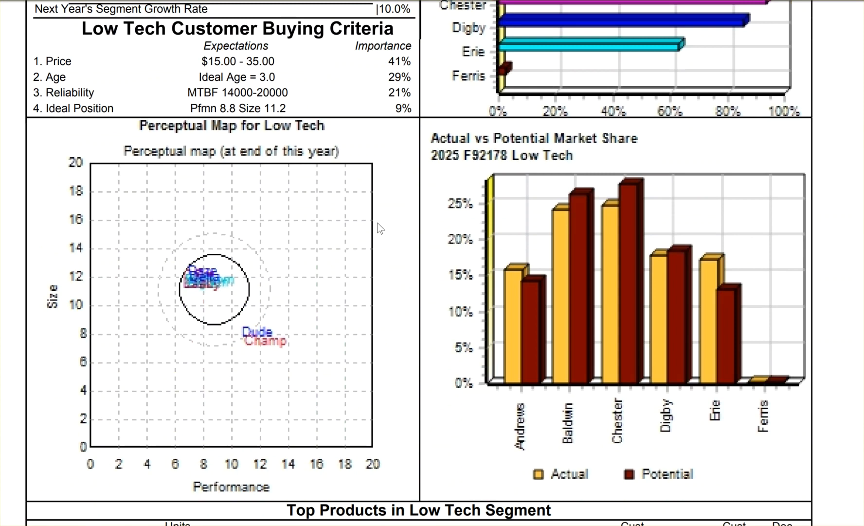
pyautogui.moveTo(231, 184)
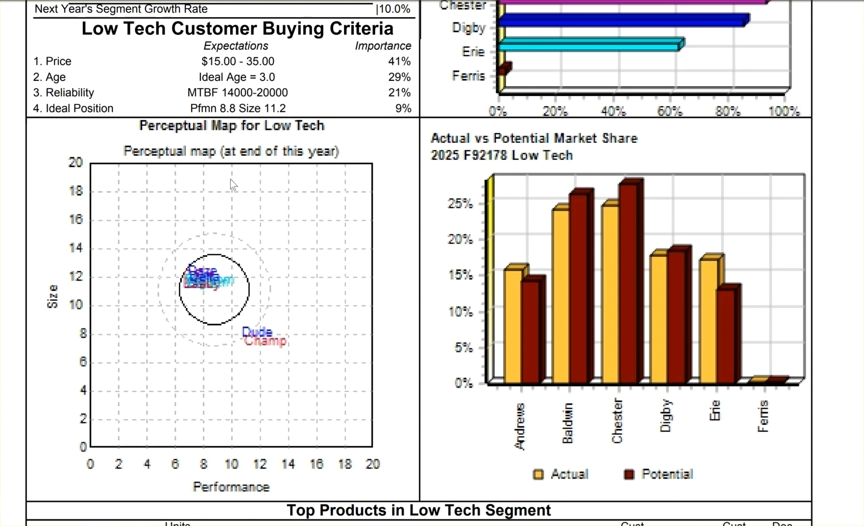
pyautogui.scroll(3)
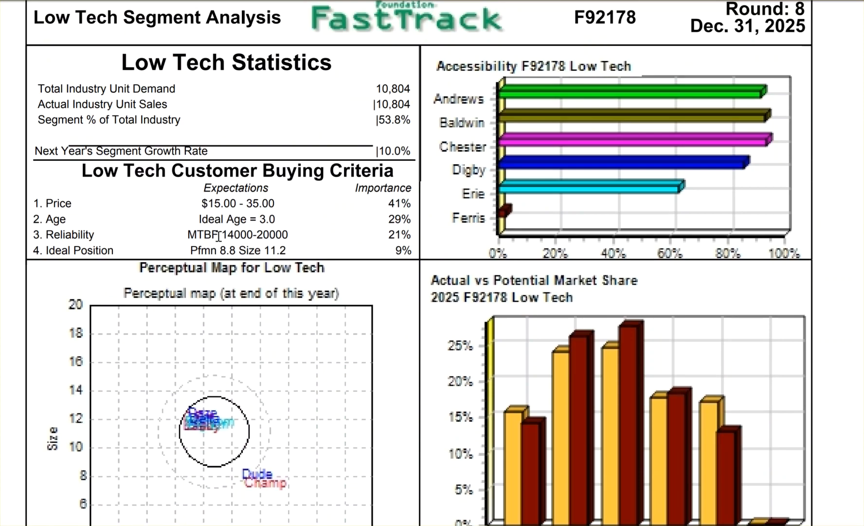
pyautogui.moveTo(347, 239)
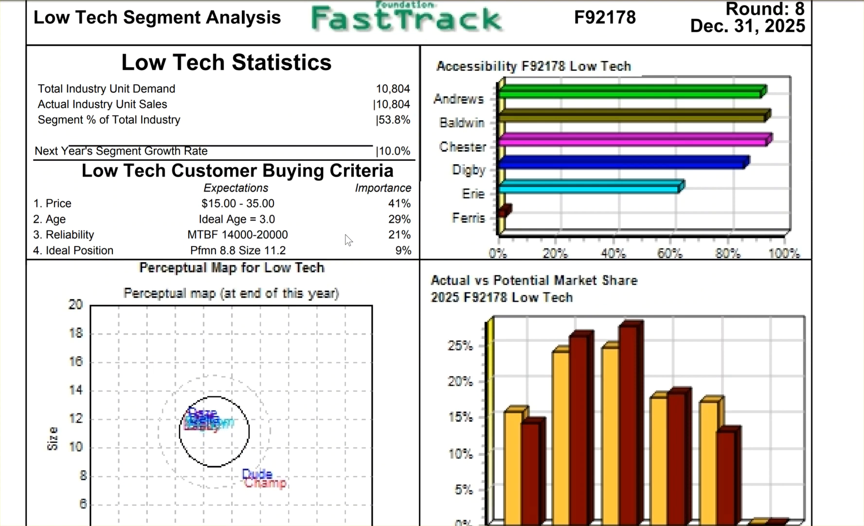
pyautogui.scroll(-3)
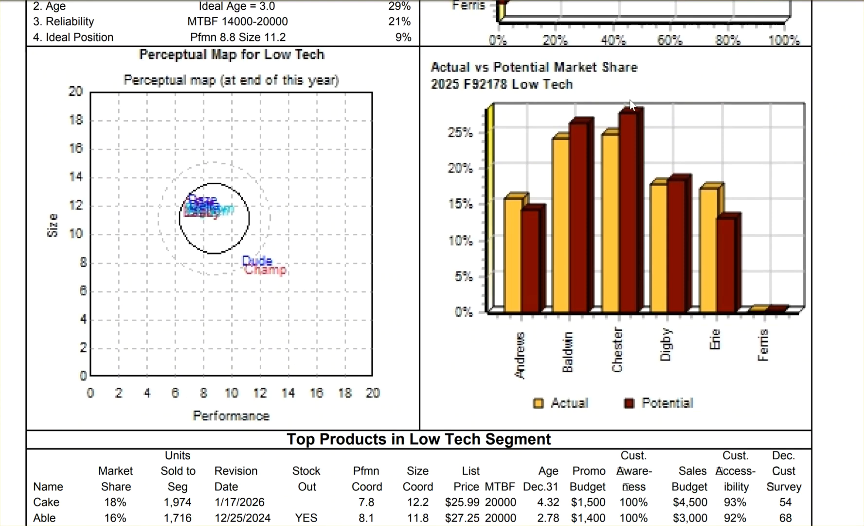
pyautogui.moveTo(567, 374)
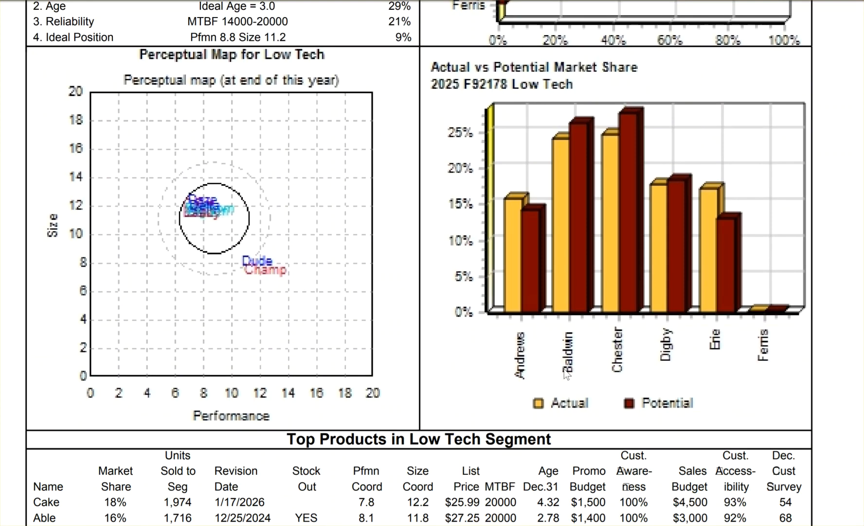
pyautogui.moveTo(551, 115)
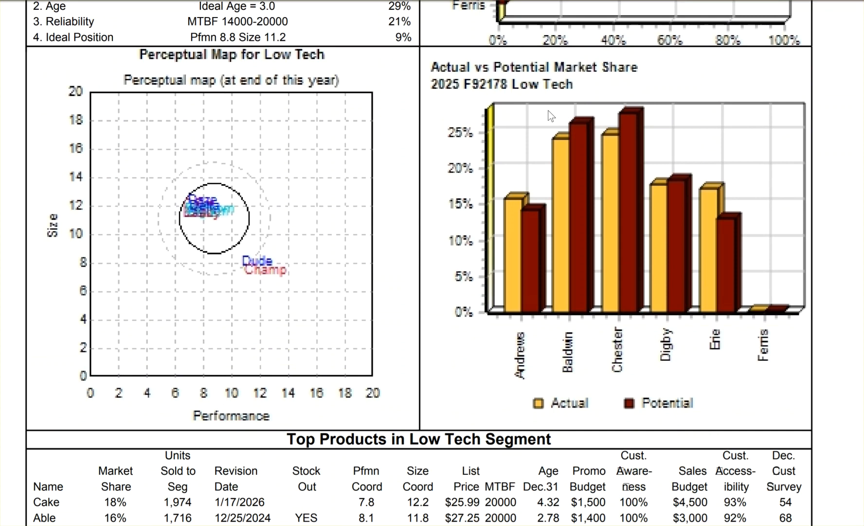
pyautogui.moveTo(471, 88)
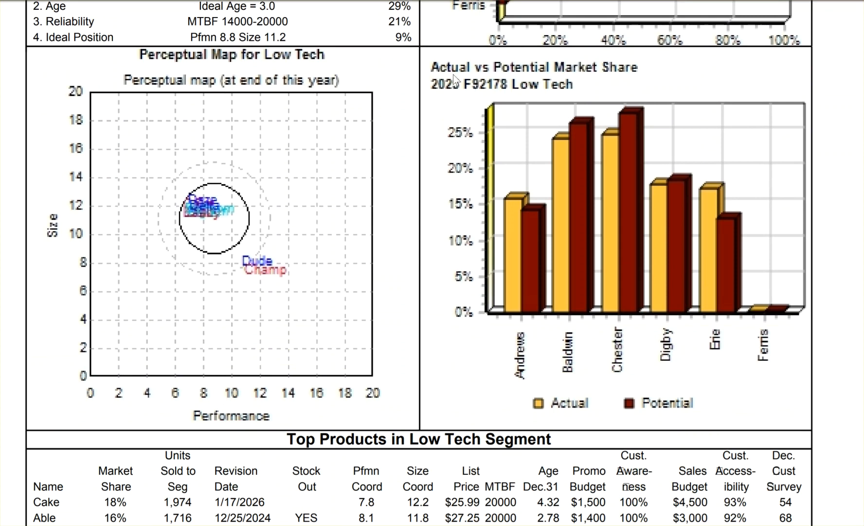
pyautogui.moveTo(532, 193)
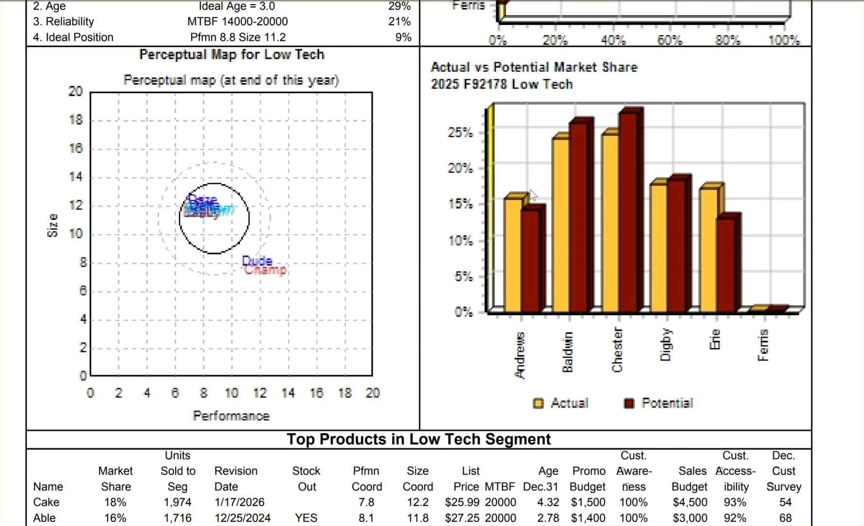
pyautogui.moveTo(526, 205)
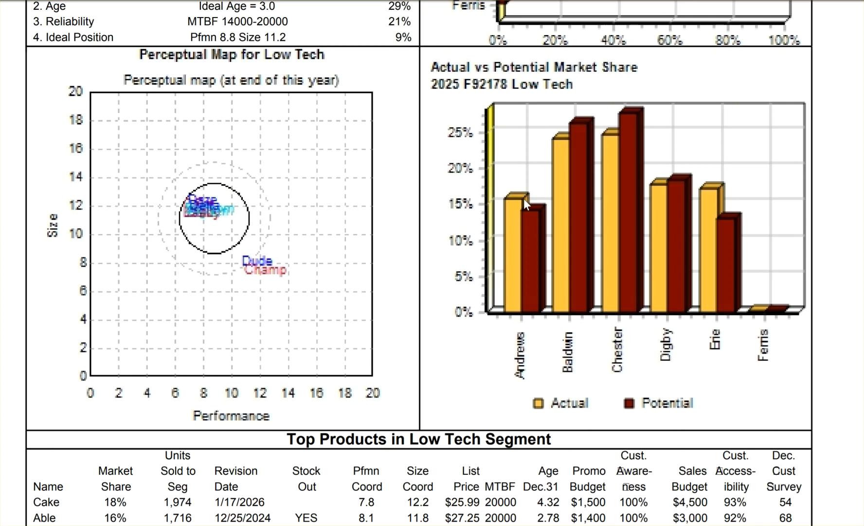
pyautogui.moveTo(519, 93)
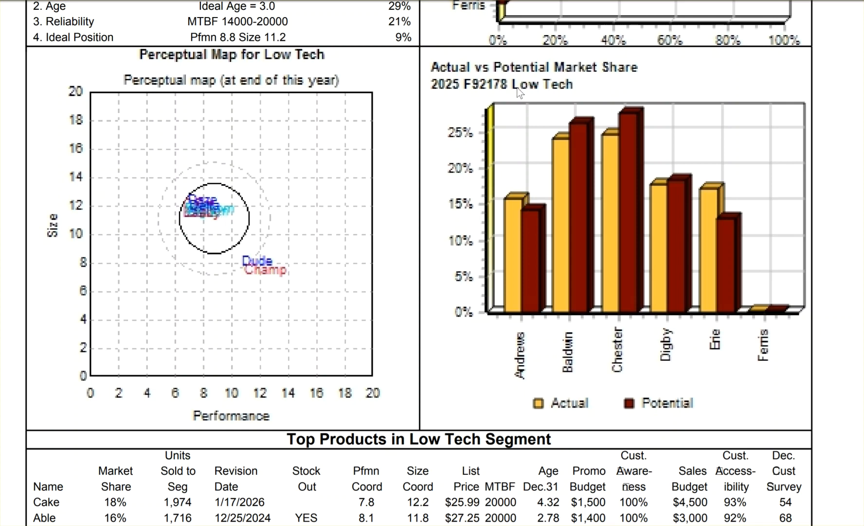
pyautogui.scroll(-3)
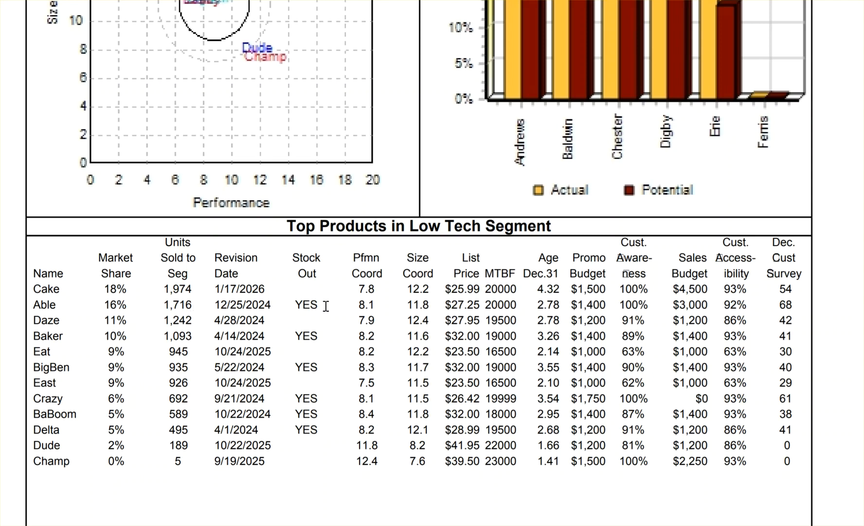
pyautogui.moveTo(407, 307)
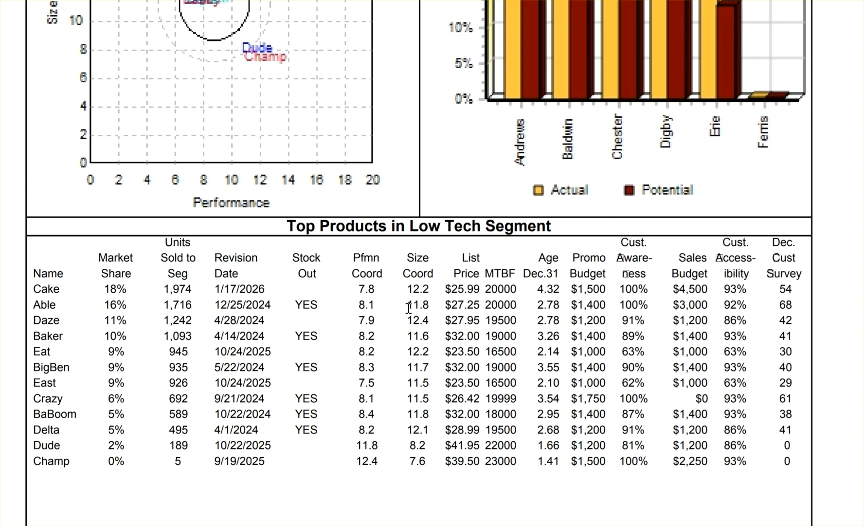
pyautogui.moveTo(437, 307)
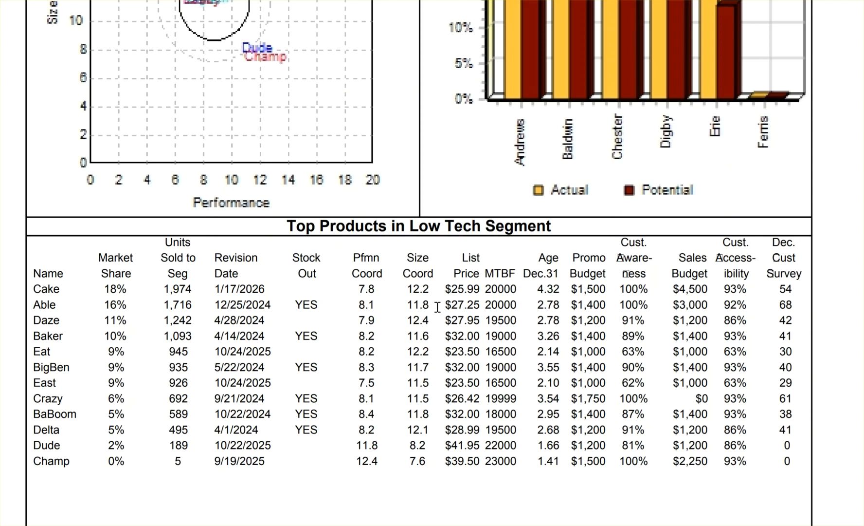
pyautogui.moveTo(548, 304)
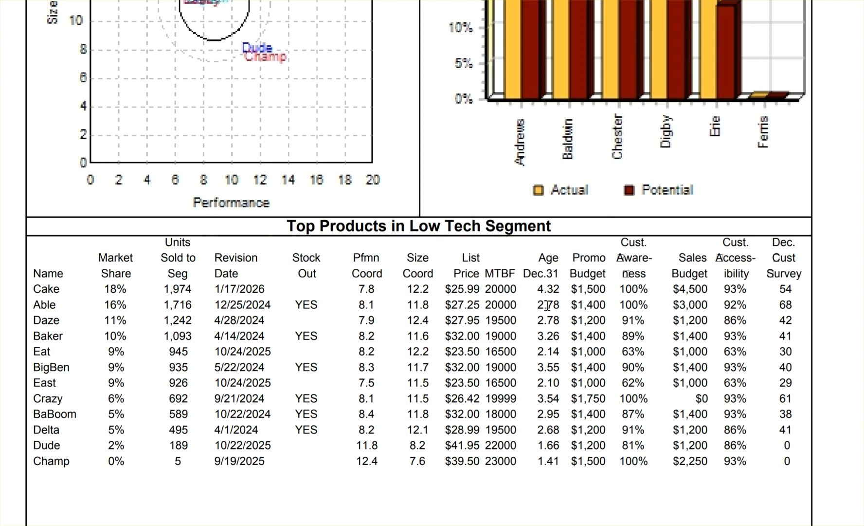
pyautogui.scroll(3)
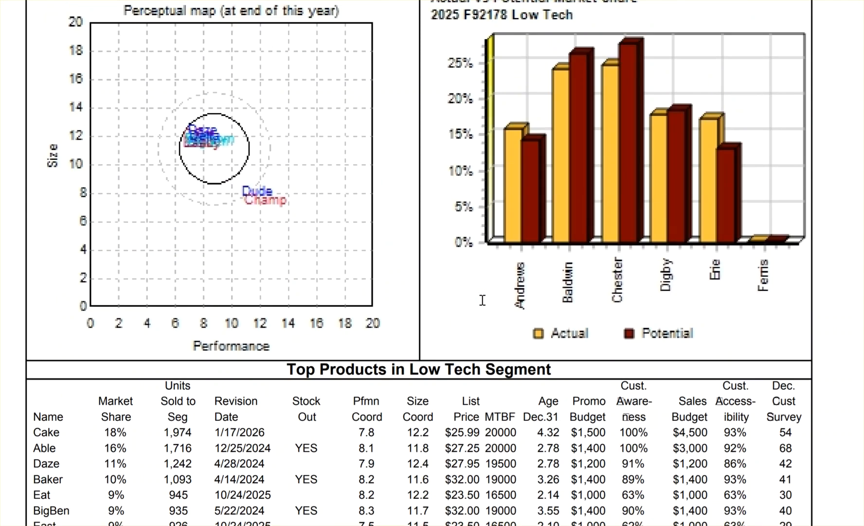
pyautogui.scroll(3)
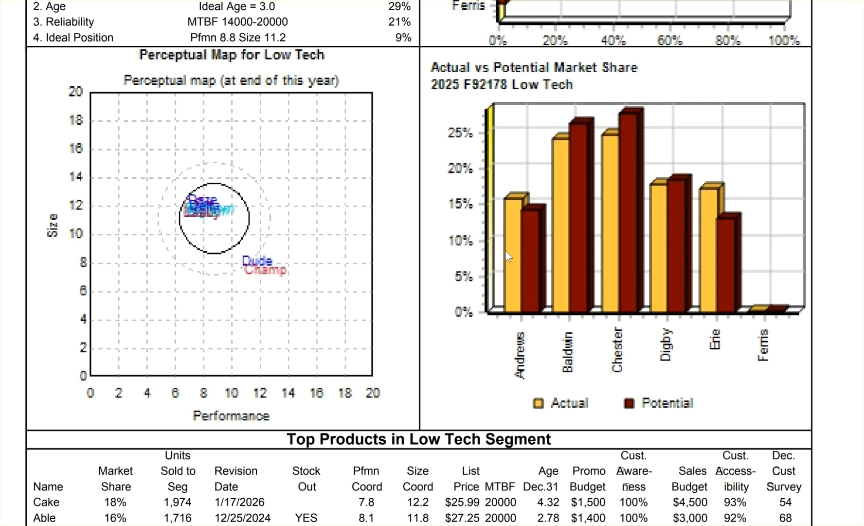
# Step: Multiply the 10,804 Low Tech units by 1.1 to get 11,884.4
pyautogui.scroll(3)
pyautogui.write('10,804')
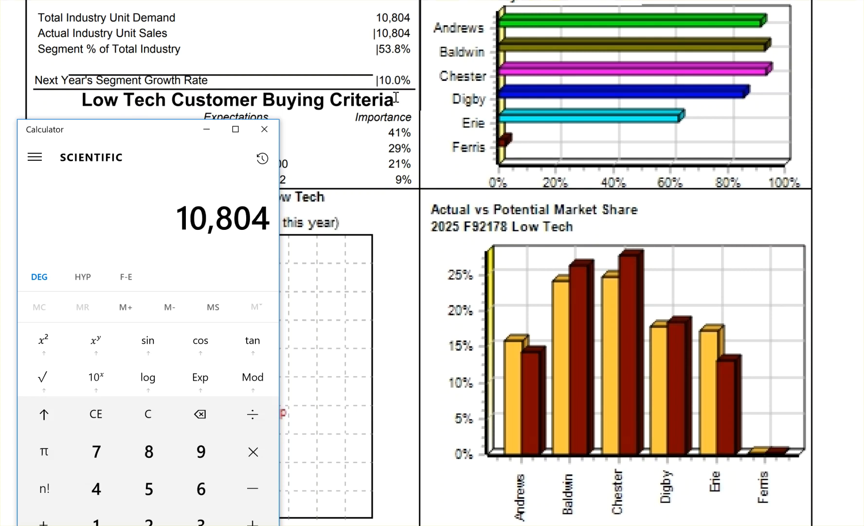
pyautogui.click(95, 517)
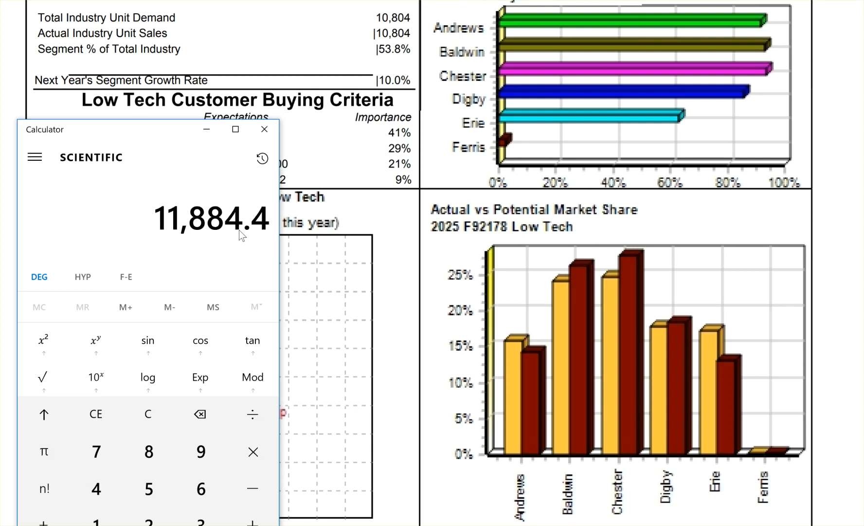
pyautogui.moveTo(227, 235)
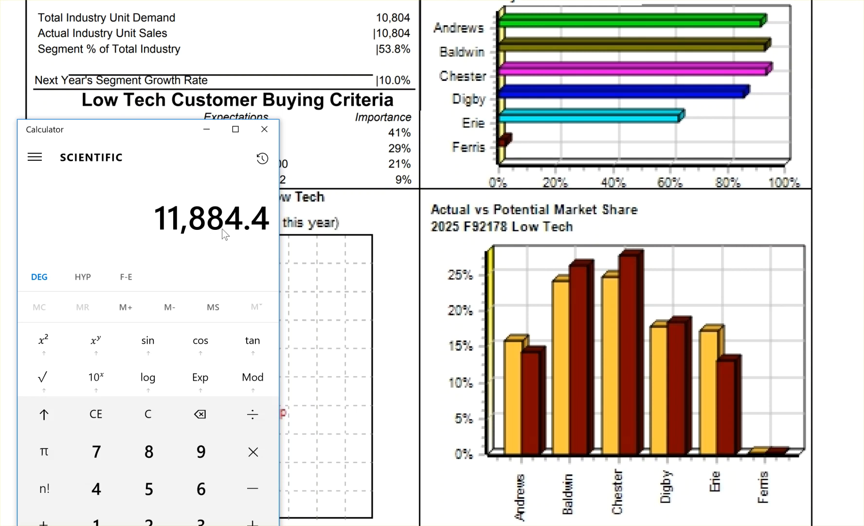
pyautogui.moveTo(523, 348)
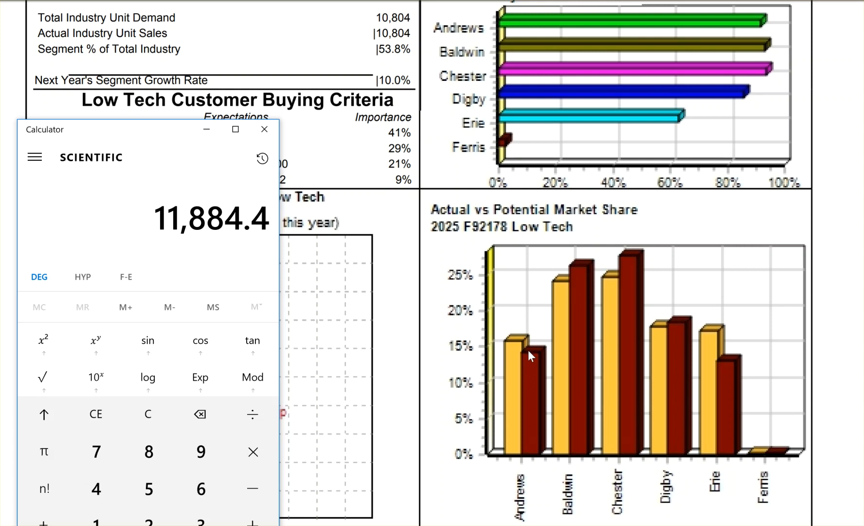
pyautogui.moveTo(539, 345)
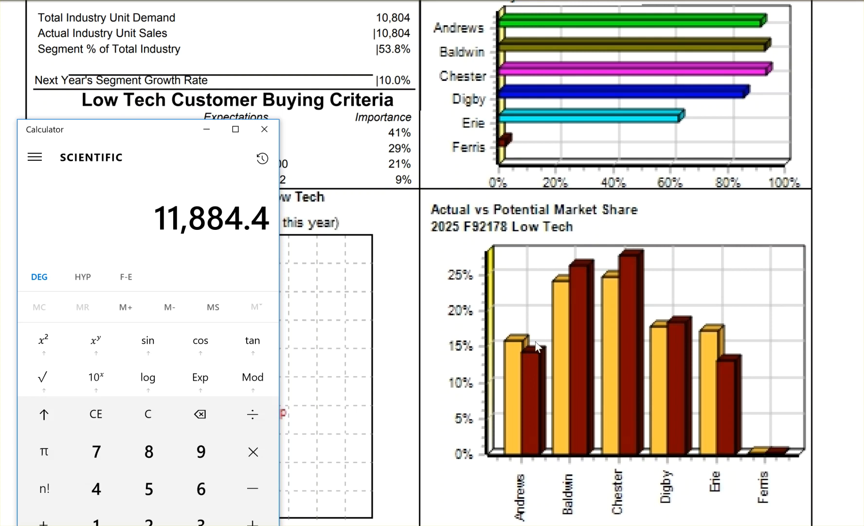
# Step: Scroll the report down to the Actual and Potential Market Share in Units tables
pyautogui.scroll(-3)
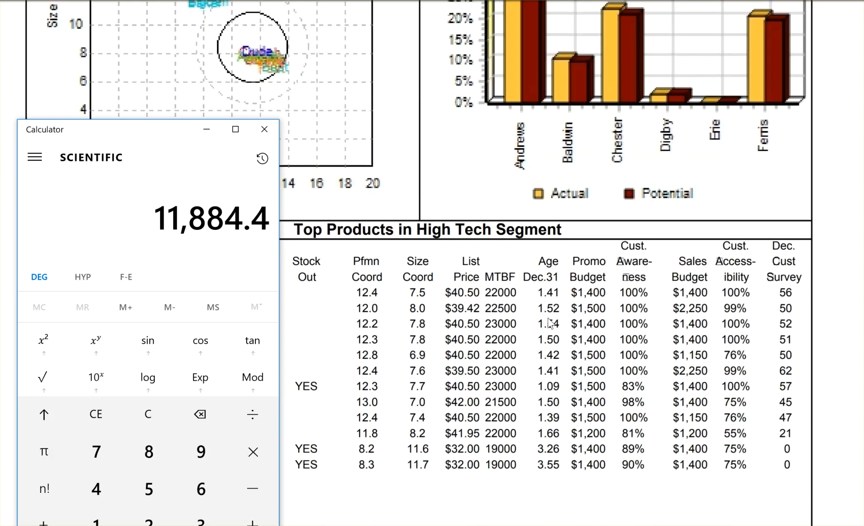
pyautogui.scroll(-3)
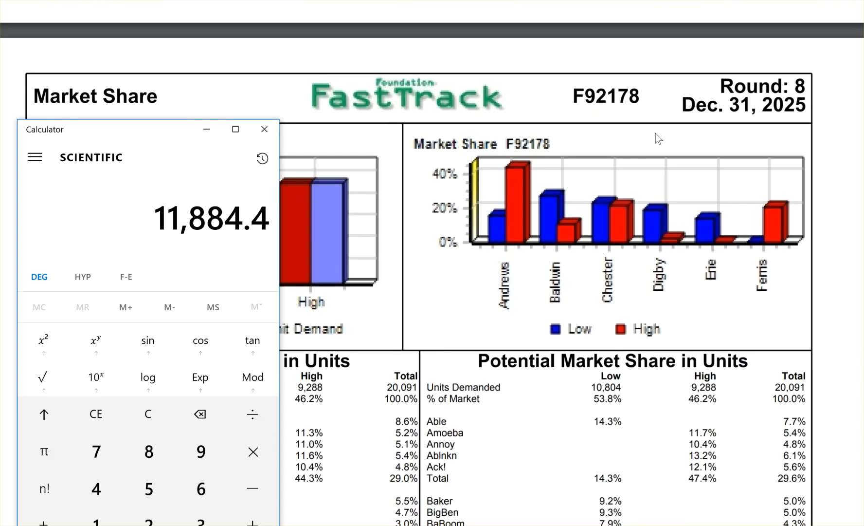
pyautogui.scroll(-3)
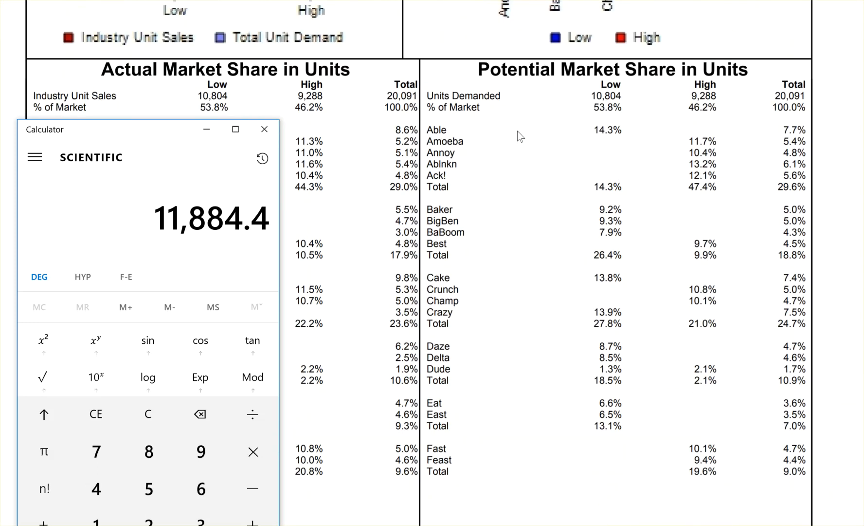
pyautogui.scroll(-3)
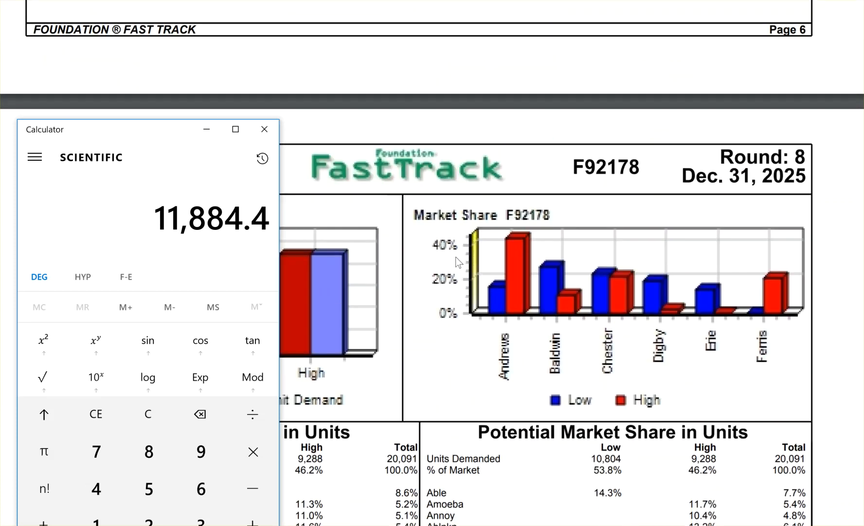
pyautogui.scroll(-3)
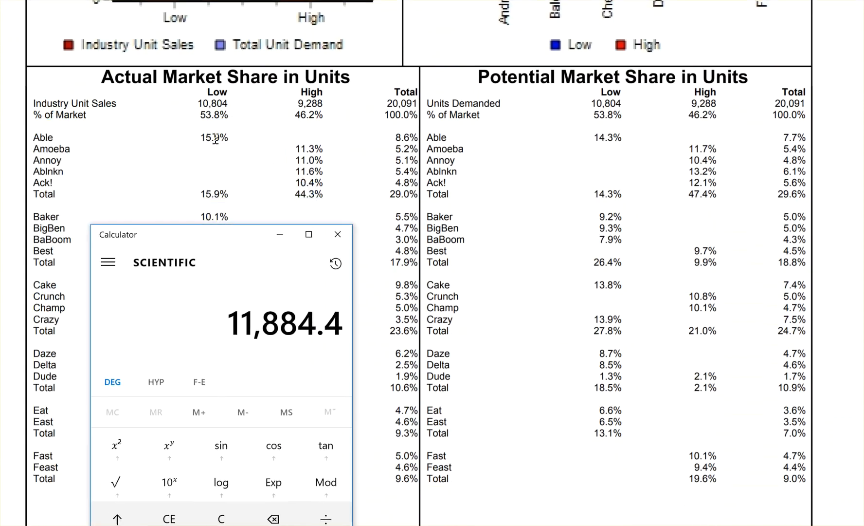
pyautogui.moveTo(616, 209)
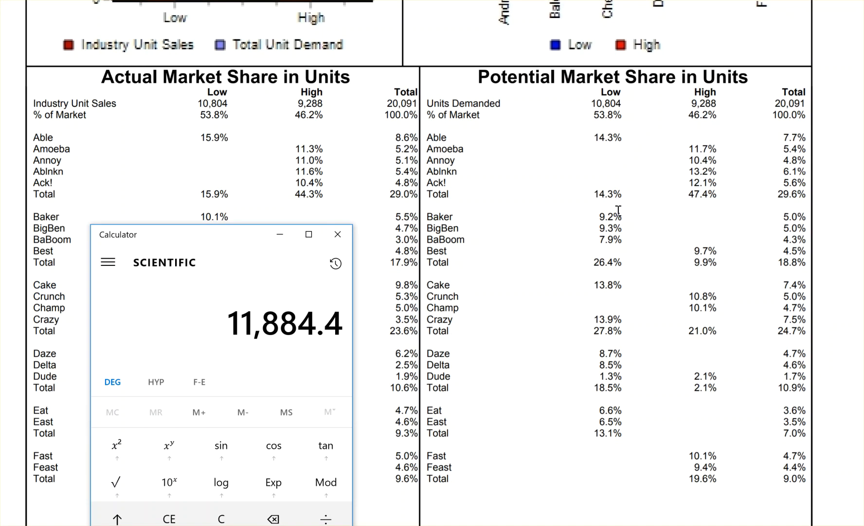
pyautogui.moveTo(230, 224)
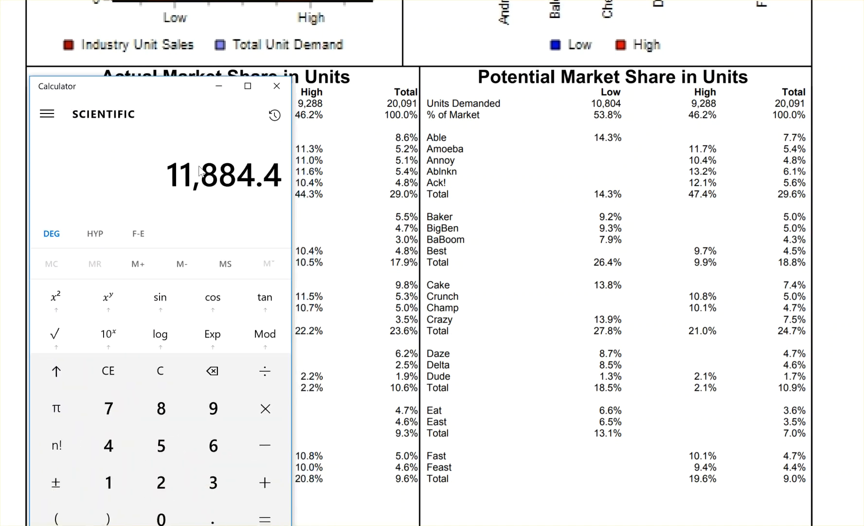
pyautogui.moveTo(188, 95)
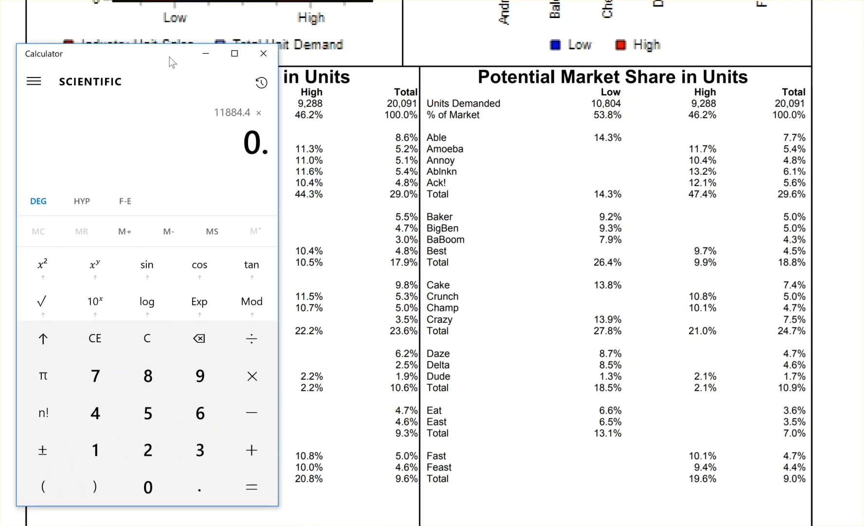
# Step: Forecast Able at 1,699.4692 units (11,884.4 × 0.143), then minimize the calculator
pyautogui.click(250, 487)
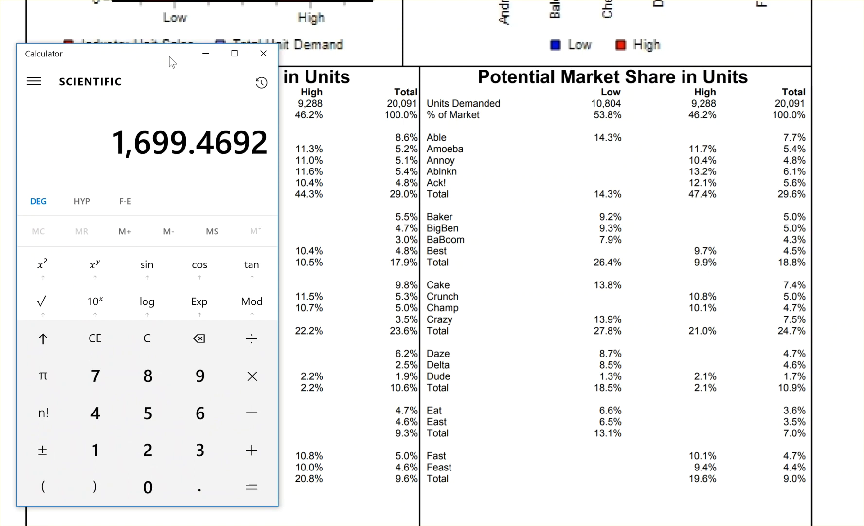
pyautogui.moveTo(117, 149)
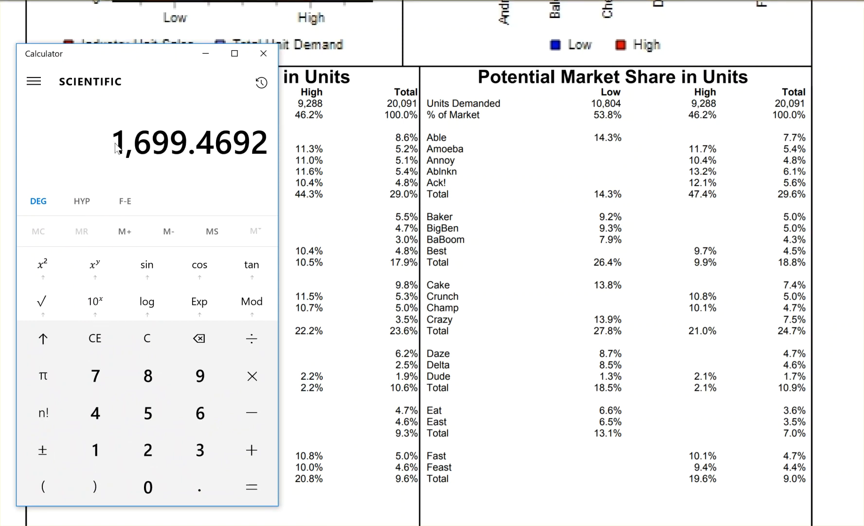
pyautogui.moveTo(193, 158)
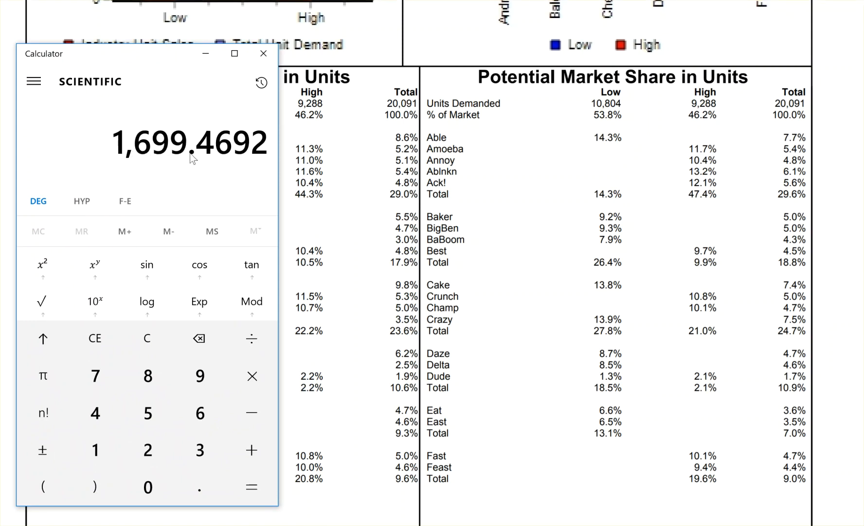
pyautogui.moveTo(220, 162)
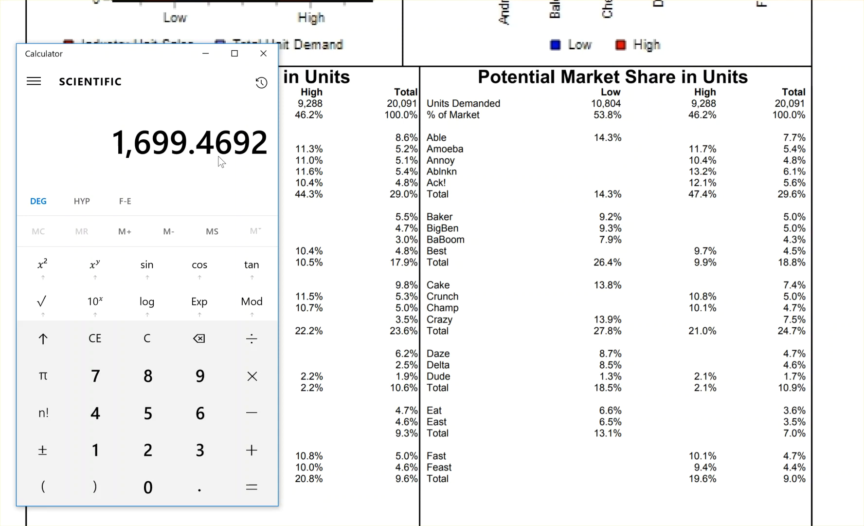
pyautogui.moveTo(230, 121)
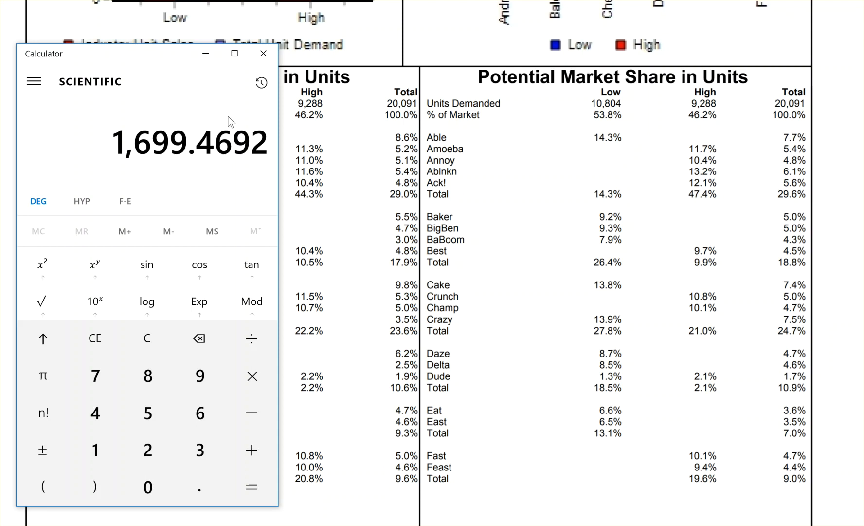
pyautogui.moveTo(182, 61)
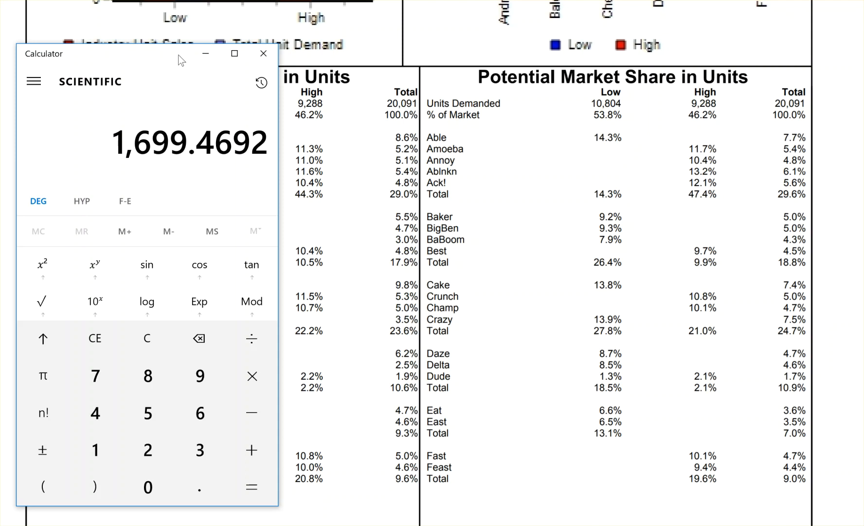
pyautogui.click(263, 53)
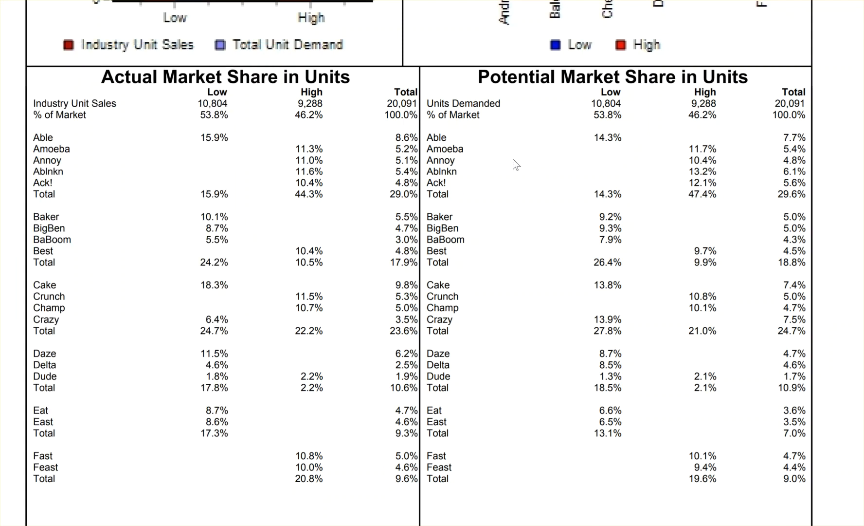
# Step: Grow 9,288 High Tech units by 20% to 11,145.6, then take 11.7% for 1,304.0352
pyautogui.scroll(3)
pyautogui.write('928')
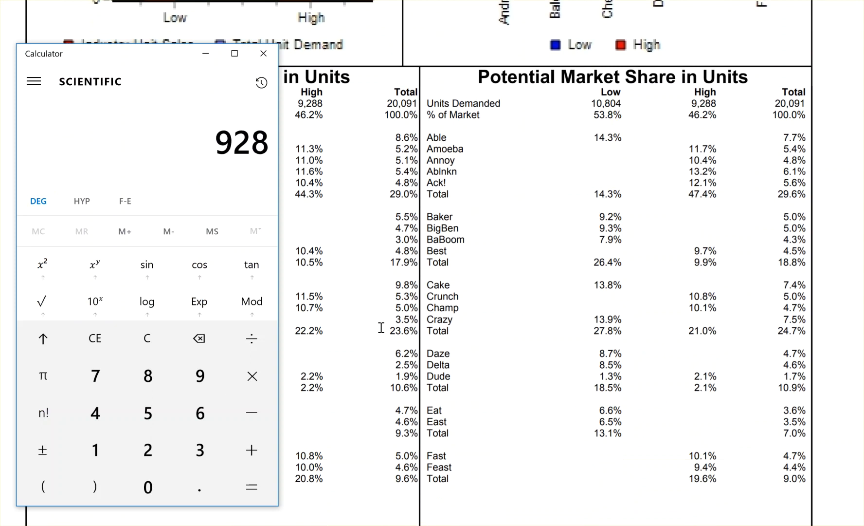
pyautogui.click(147, 375)
pyautogui.write('1.2')
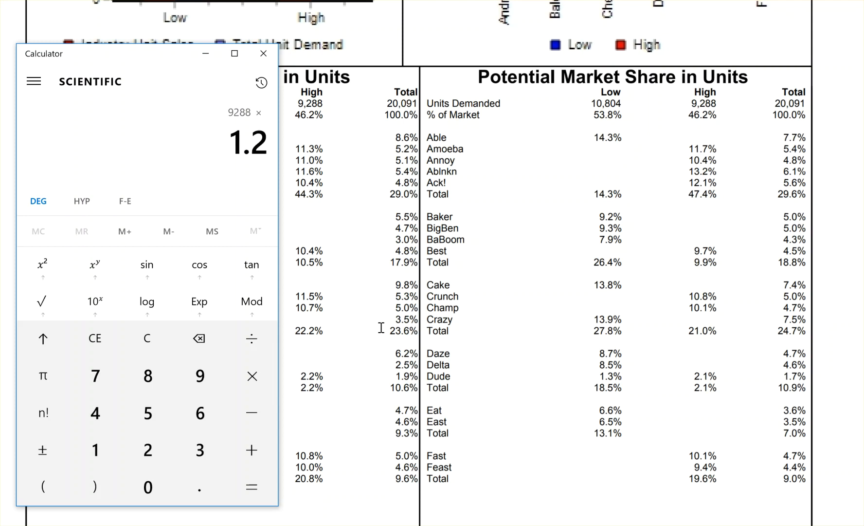
pyautogui.click(252, 487)
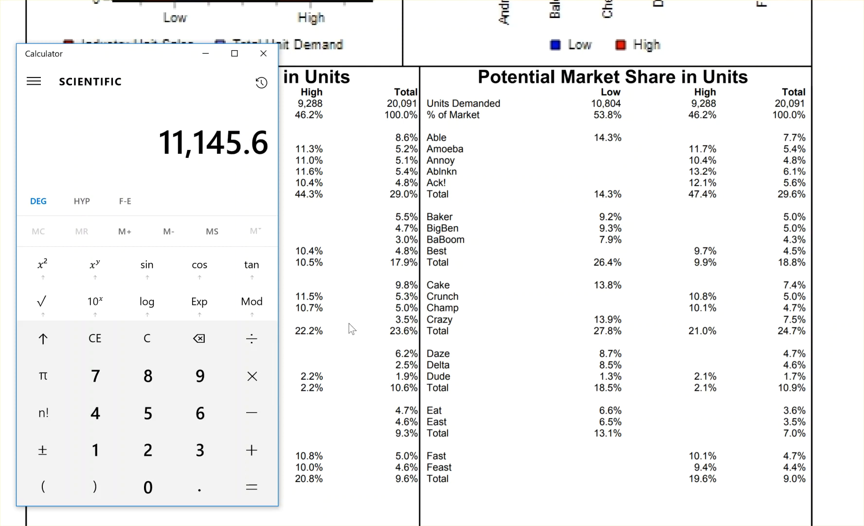
pyautogui.moveTo(232, 163)
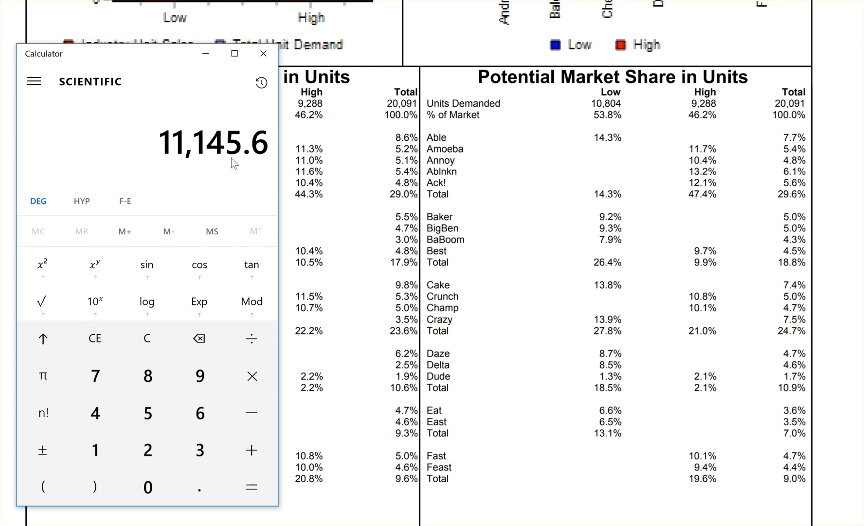
pyautogui.moveTo(196, 168)
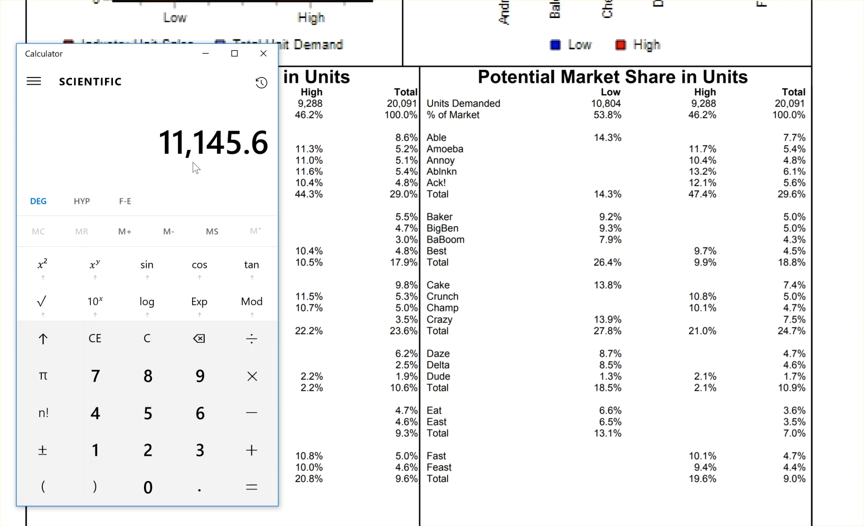
pyautogui.moveTo(665, 213)
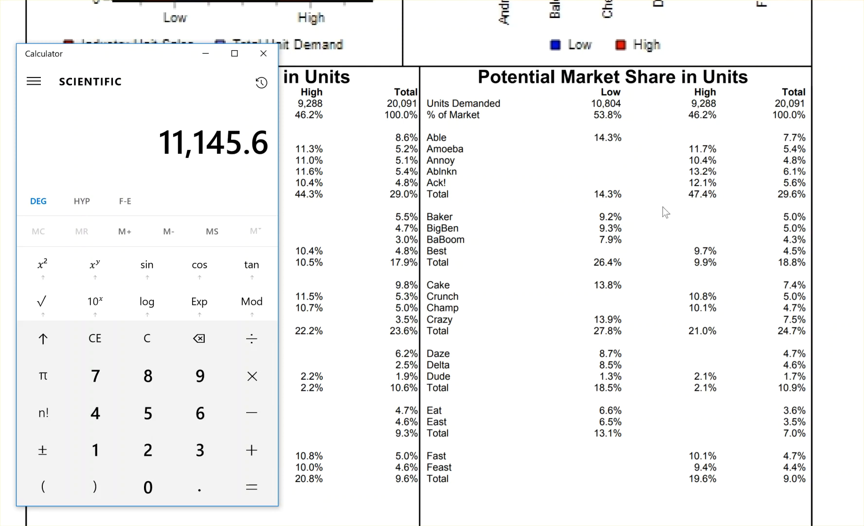
pyautogui.moveTo(695, 146)
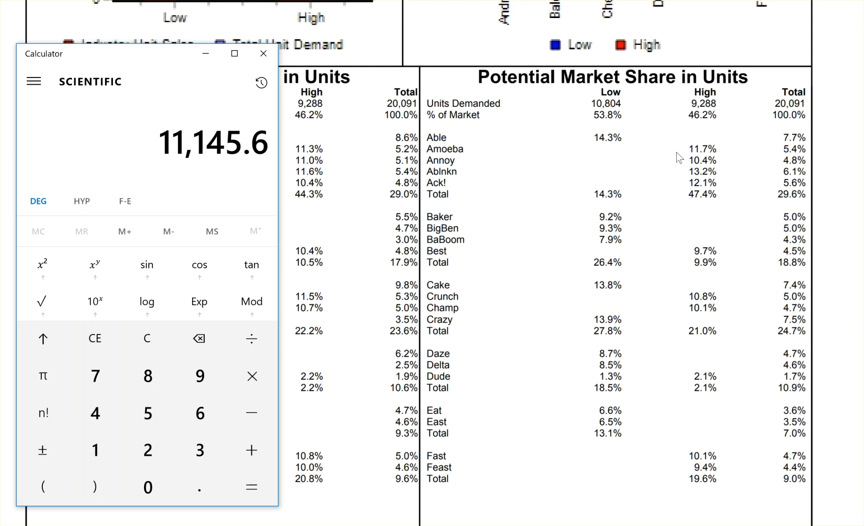
pyautogui.moveTo(719, 149)
pyautogui.write('0.117')
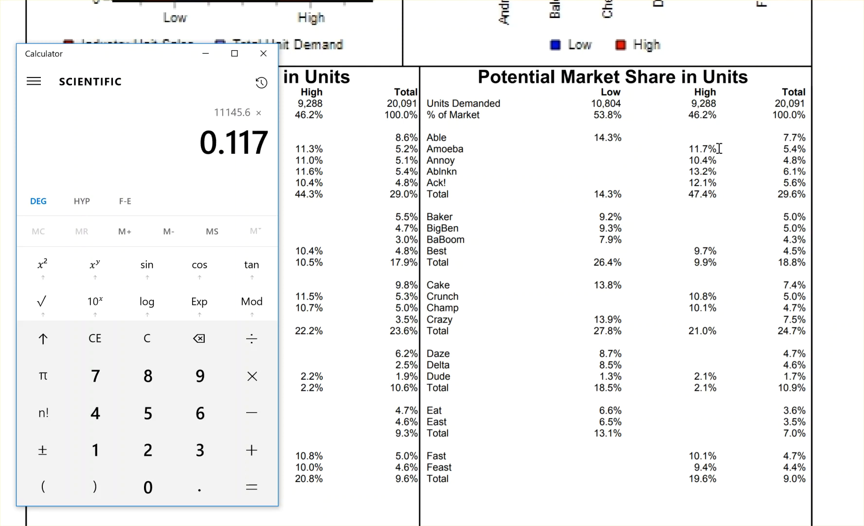
pyautogui.click(250, 487)
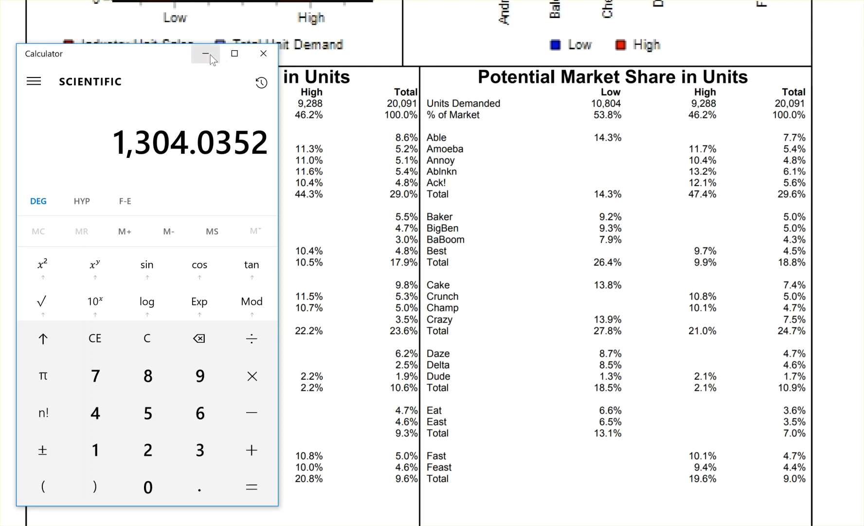
# Step: Highlight Ack!'s YES stock-out entry, then return to the Low Tech Segment Analysis page
pyautogui.click(206, 54)
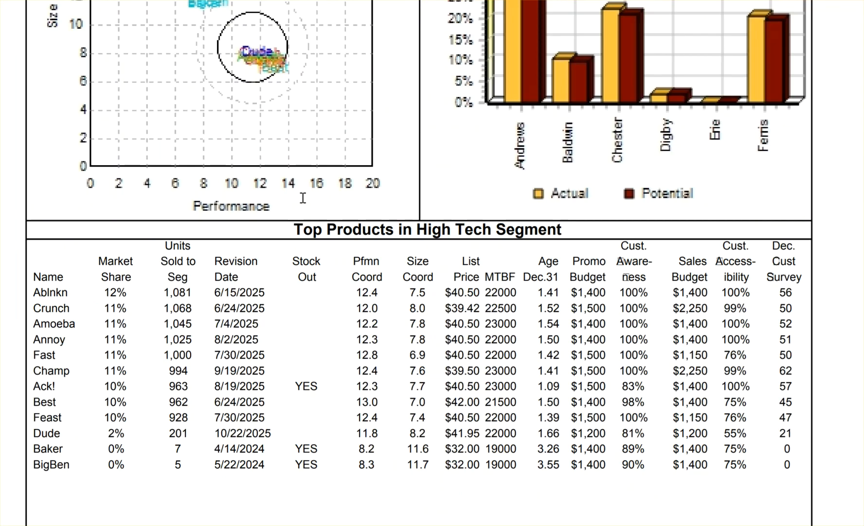
pyautogui.scroll(-3)
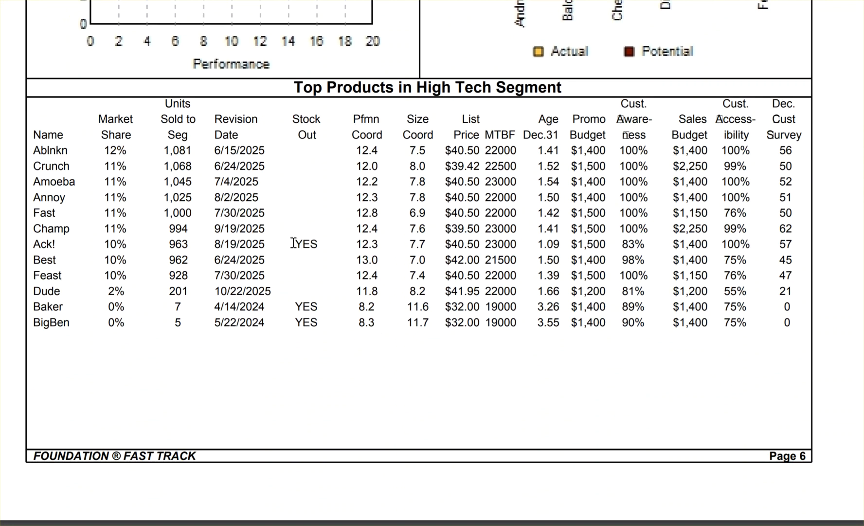
pyautogui.doubleClick(305, 243)
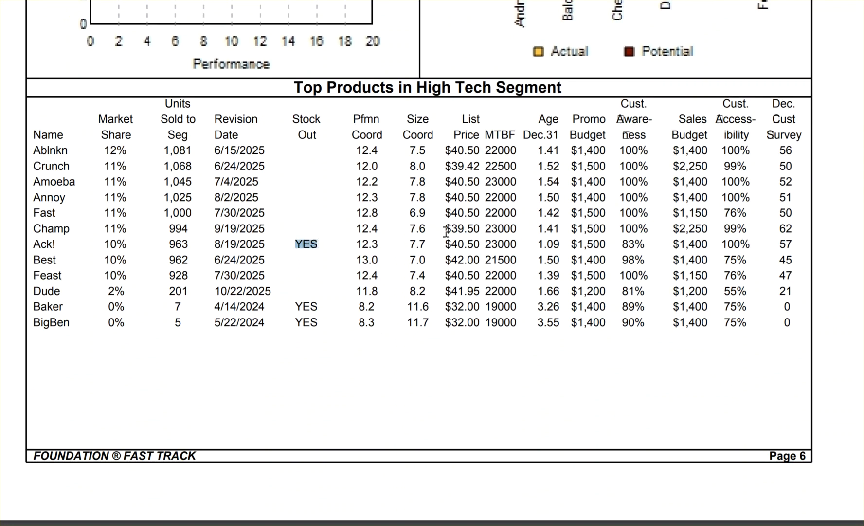
pyautogui.scroll(3)
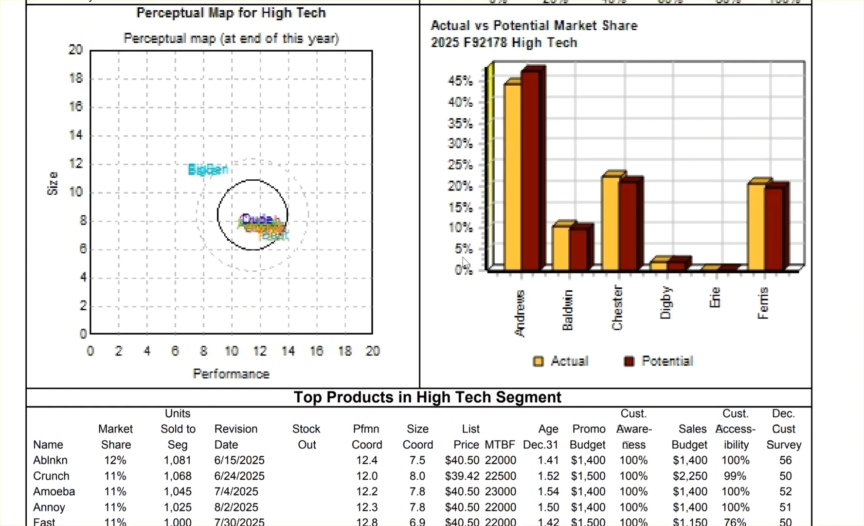
pyautogui.scroll(-3)
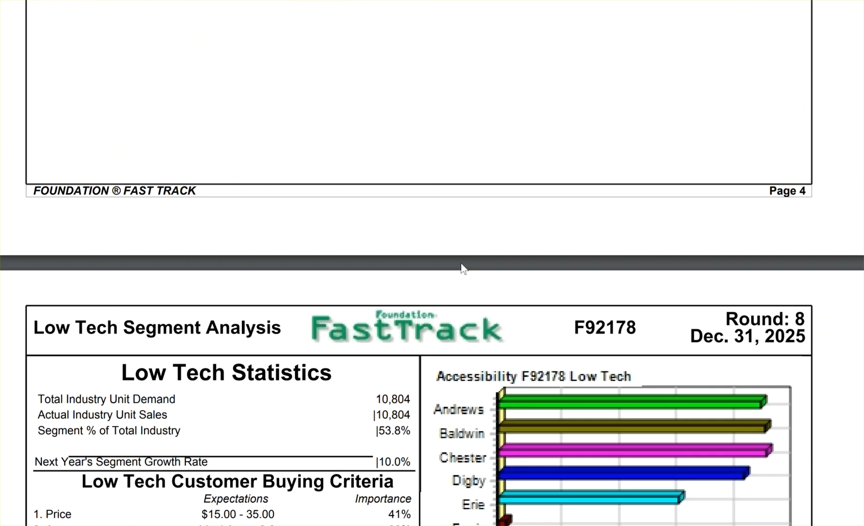
# Step: Show Production Analysis next-round capacity: Able 1,300 and Amoeba 700
pyautogui.scroll(-3)
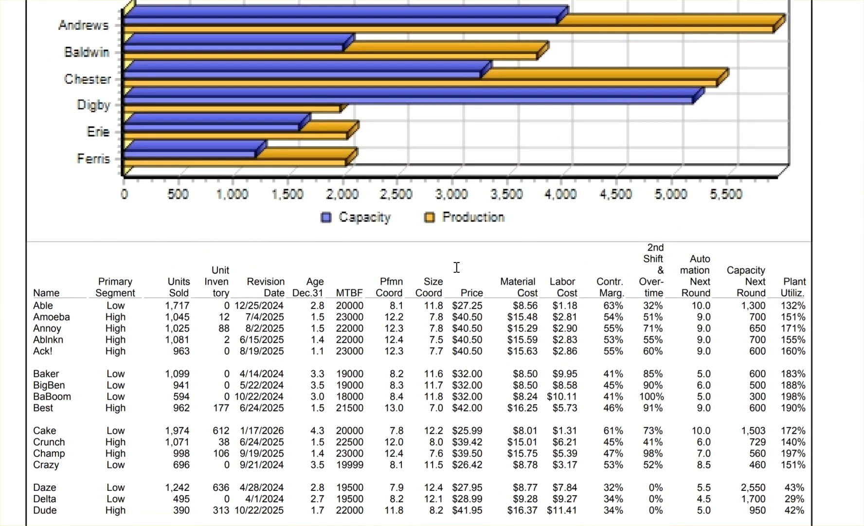
pyautogui.scroll(-3)
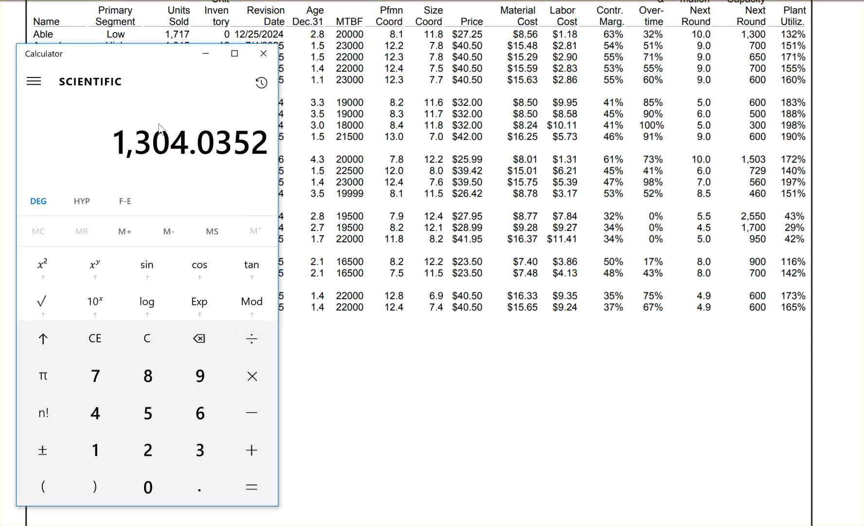
pyautogui.click(263, 53)
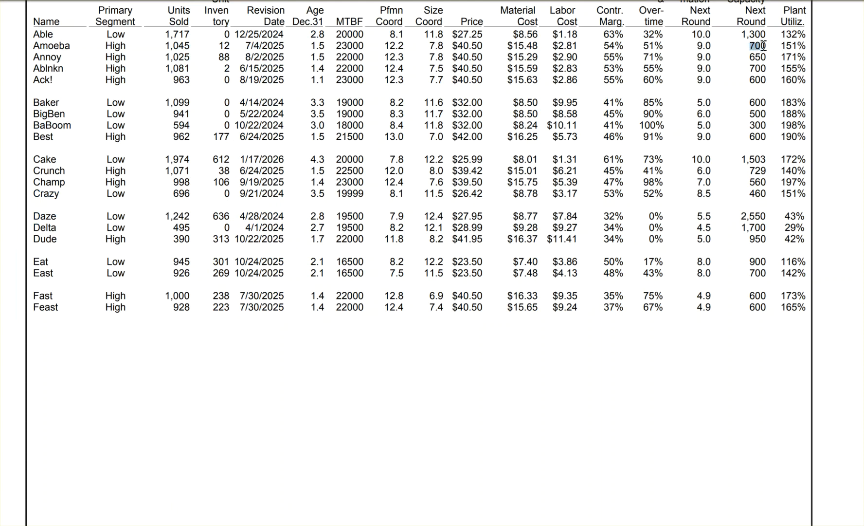
pyautogui.moveTo(741, 65)
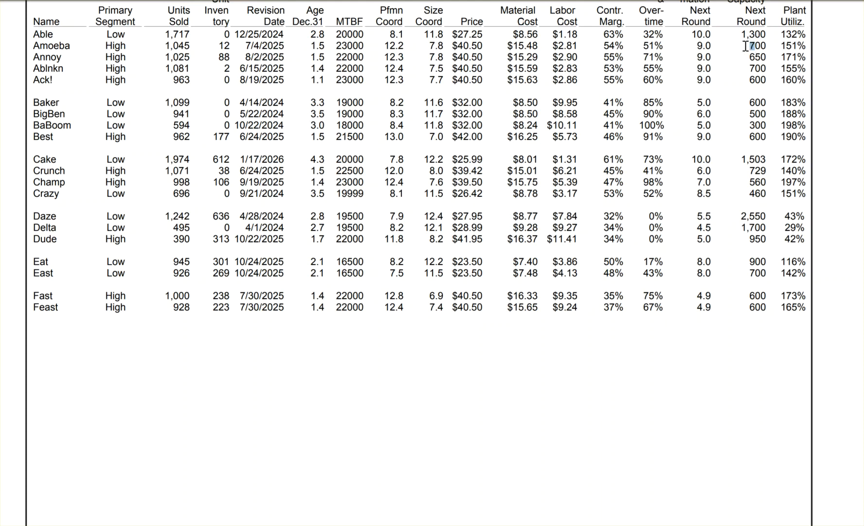
pyautogui.moveTo(756, 57)
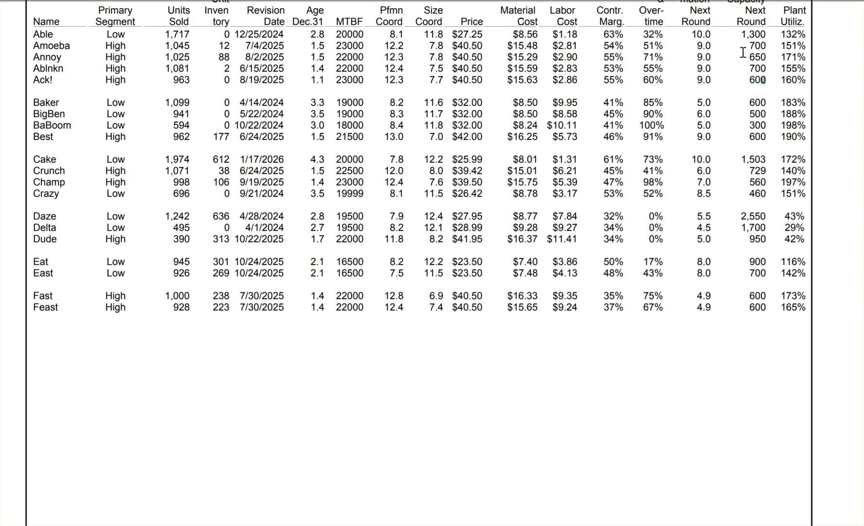
pyautogui.moveTo(695, 99)
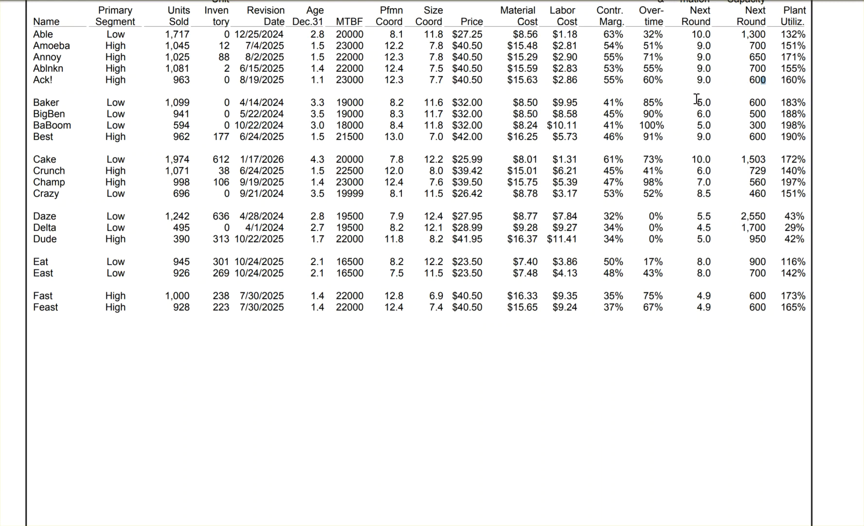
pyautogui.moveTo(183, 99)
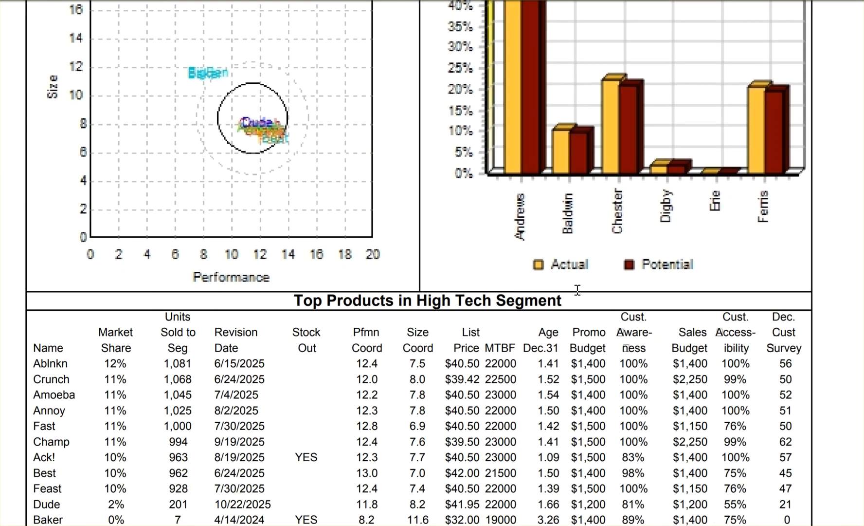
pyautogui.scroll(-3)
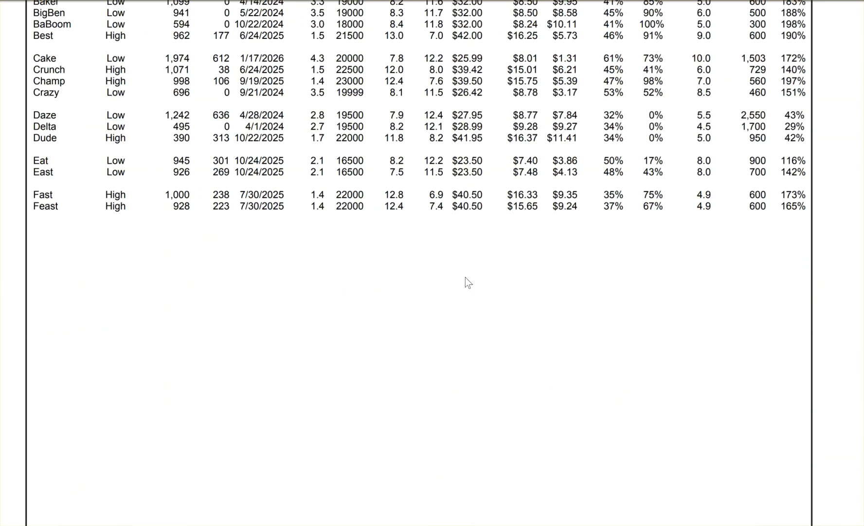
pyautogui.scroll(3)
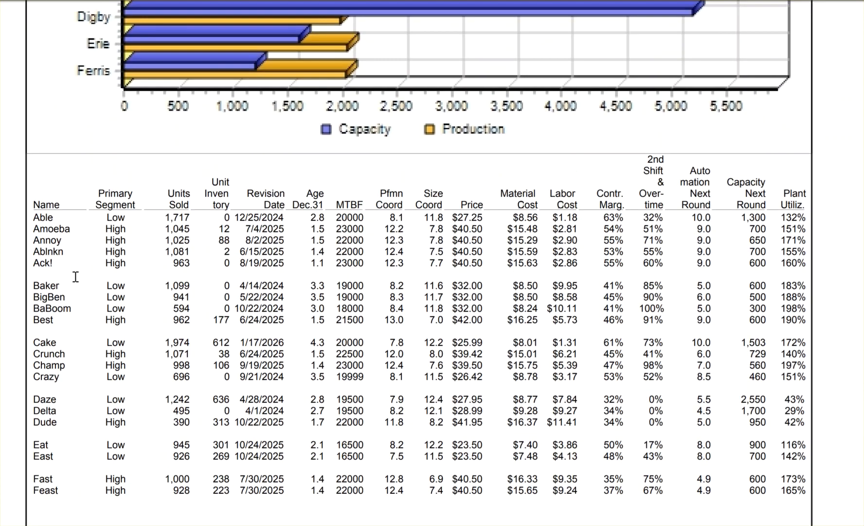
pyautogui.scroll(-3)
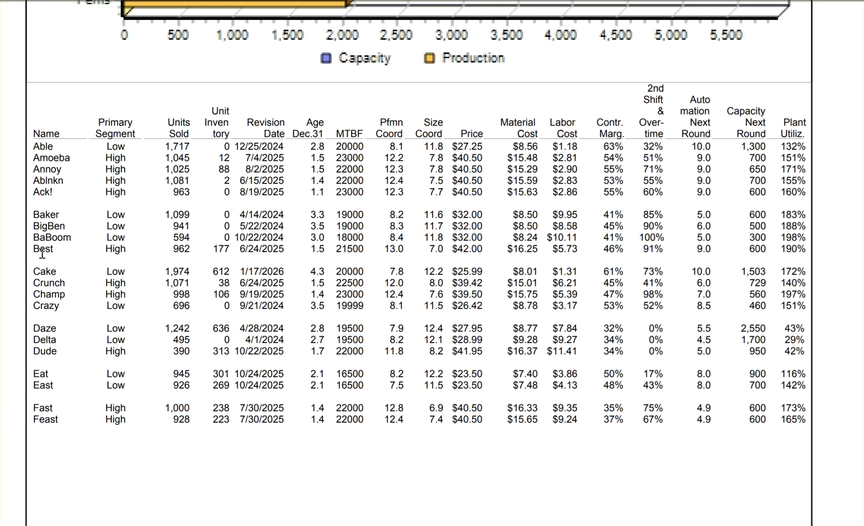
pyautogui.moveTo(258, 263)
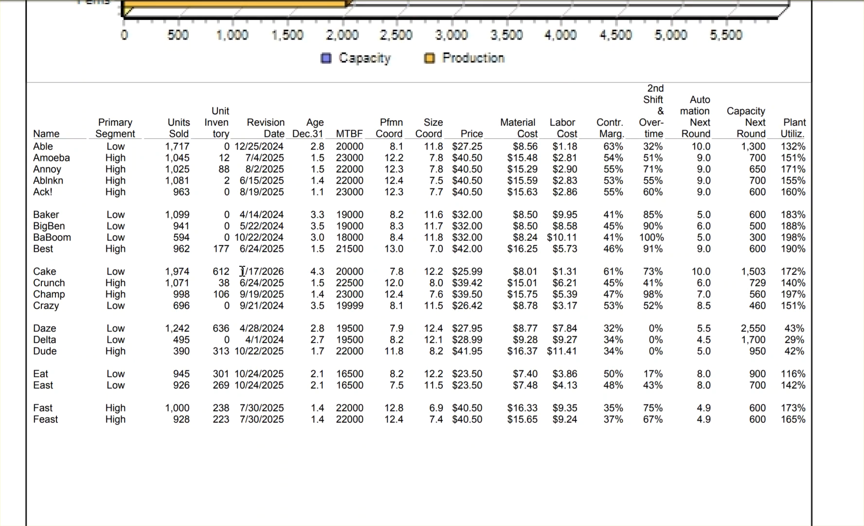
pyautogui.moveTo(308, 262)
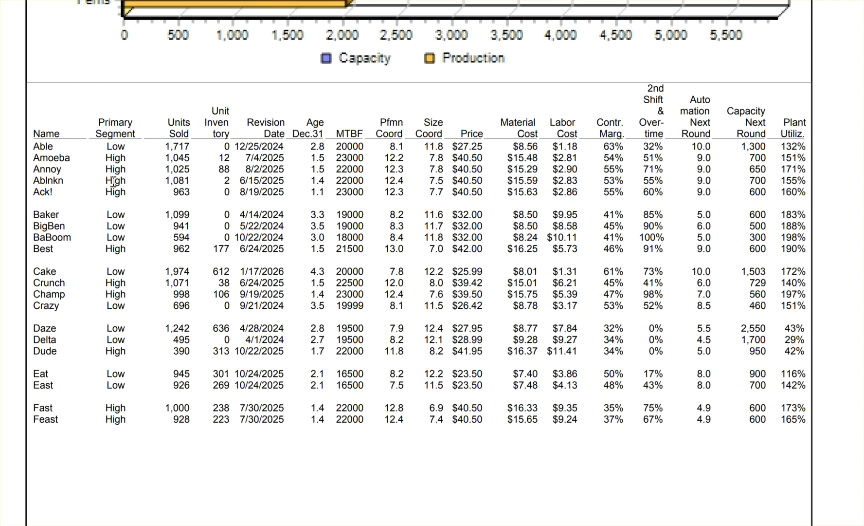
pyautogui.moveTo(116, 316)
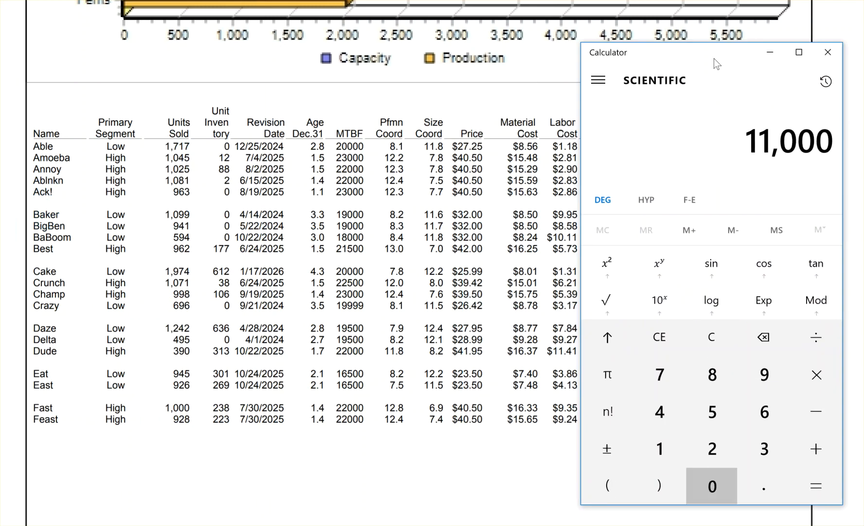
# Step: Calculate from 11,000 down to 1,000, then minimize the calculator to view Production Analysis
pyautogui.click(815, 337)
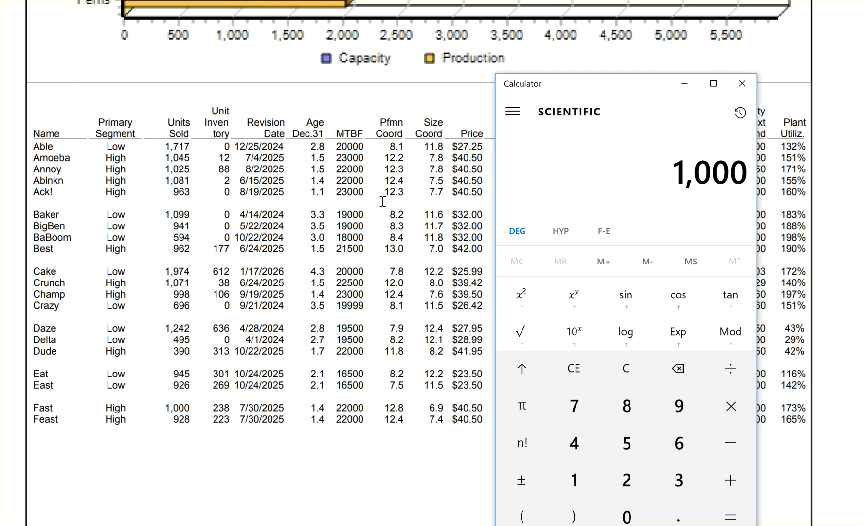
pyautogui.moveTo(698, 182)
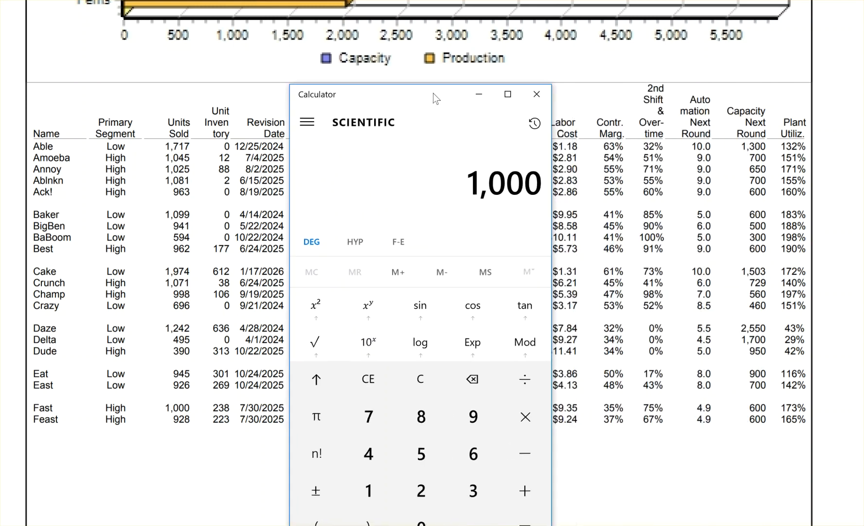
pyautogui.click(536, 94)
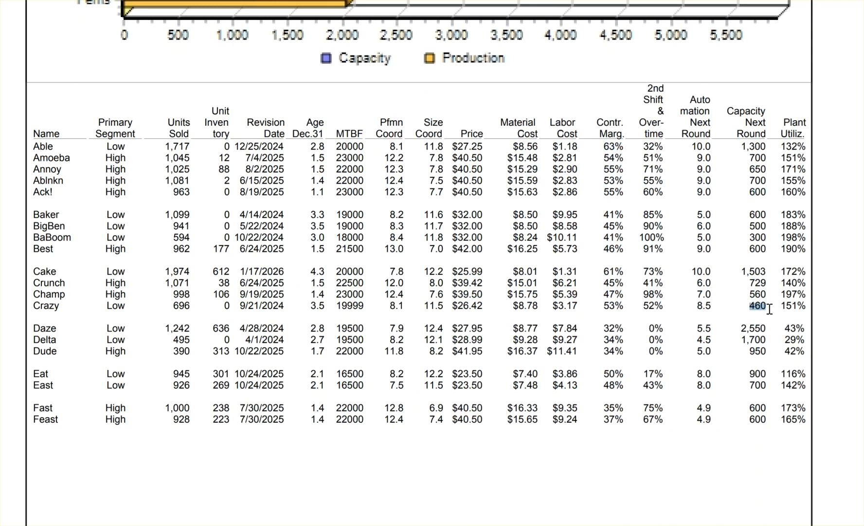
pyautogui.moveTo(737, 307)
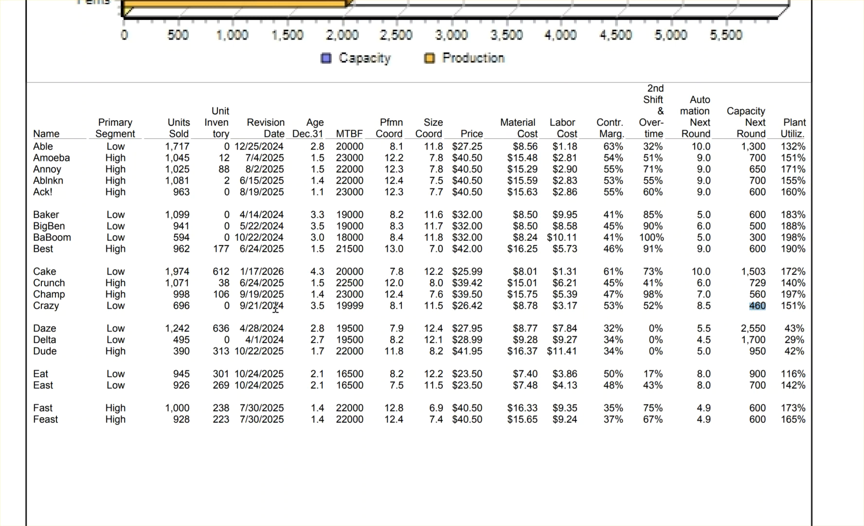
pyautogui.moveTo(762, 312)
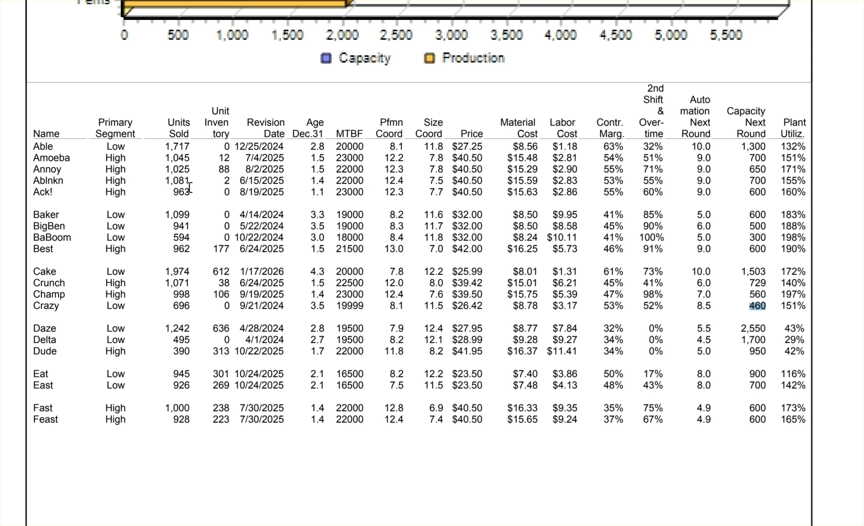
pyautogui.moveTo(310, 217)
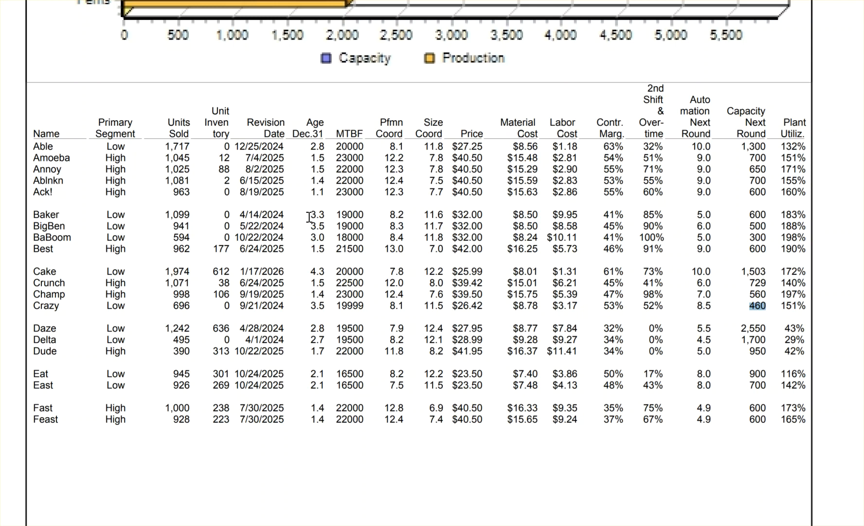